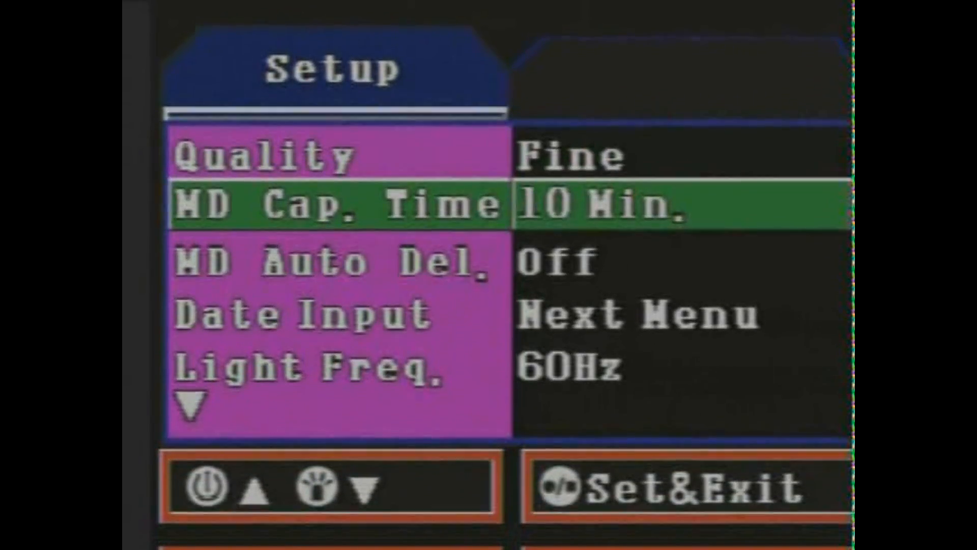
- Move the highlight down the Setup list from MD Cap. Time toward Date Input
key(down)
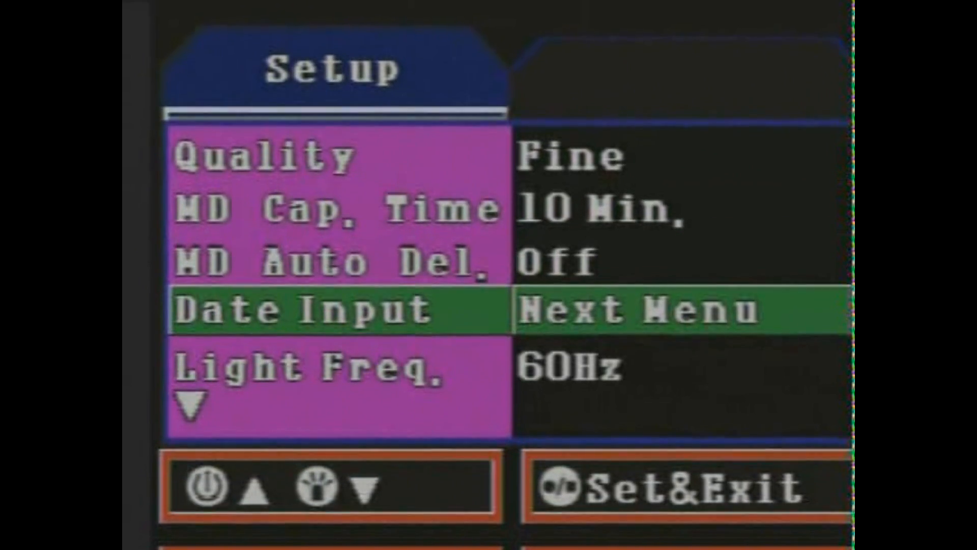